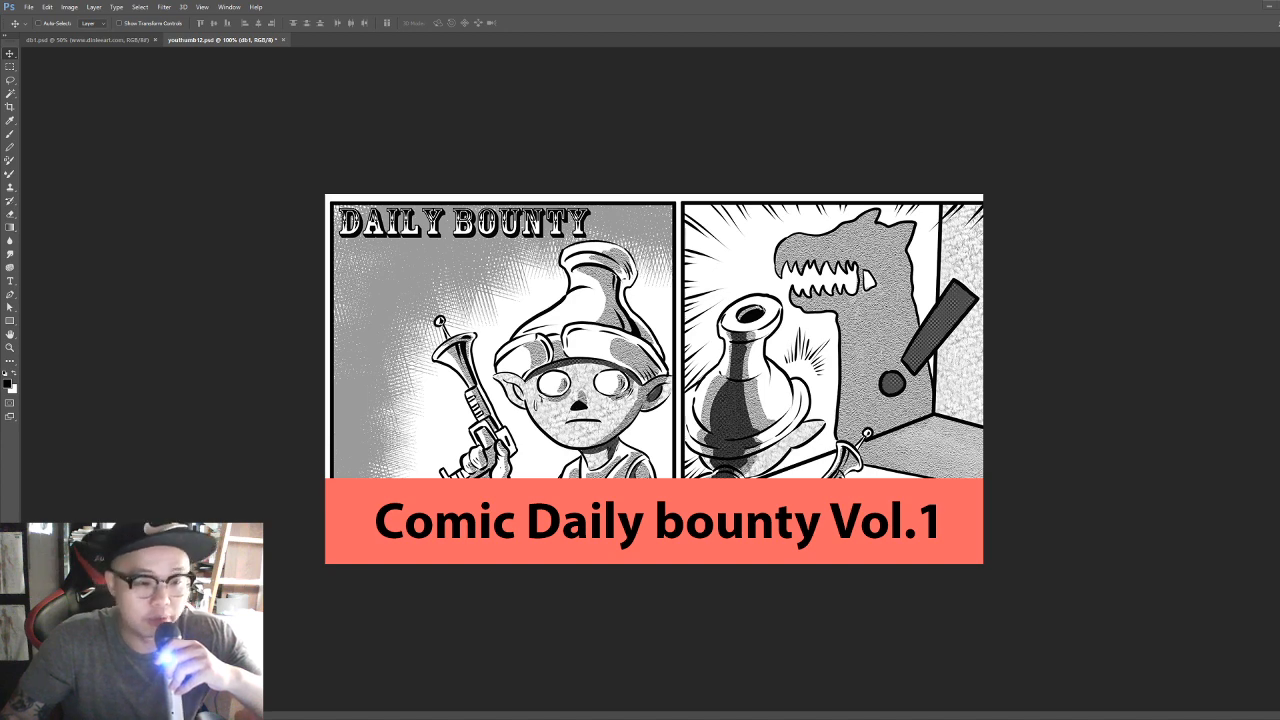
Step: Switch to the dib1.psd document to show the four-panel Daily Bounty strip
click(90, 39)
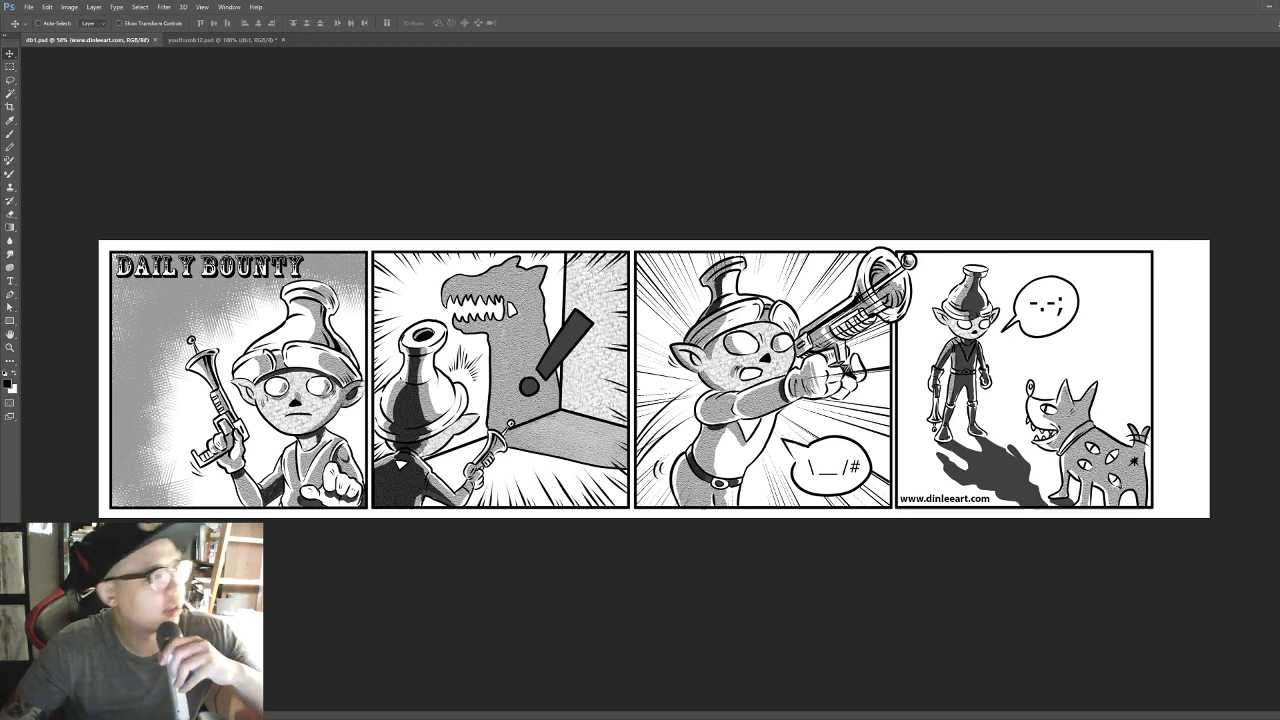
mouse_move(843, 206)
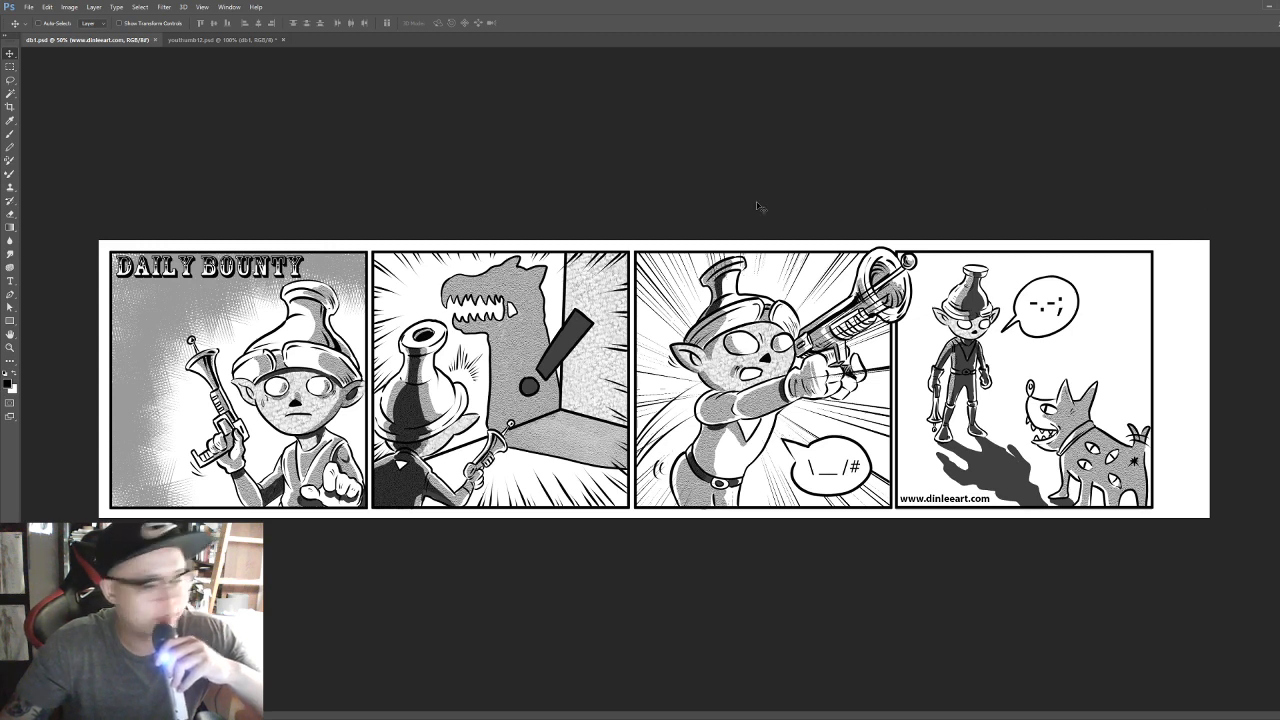
mouse_move(140, 393)
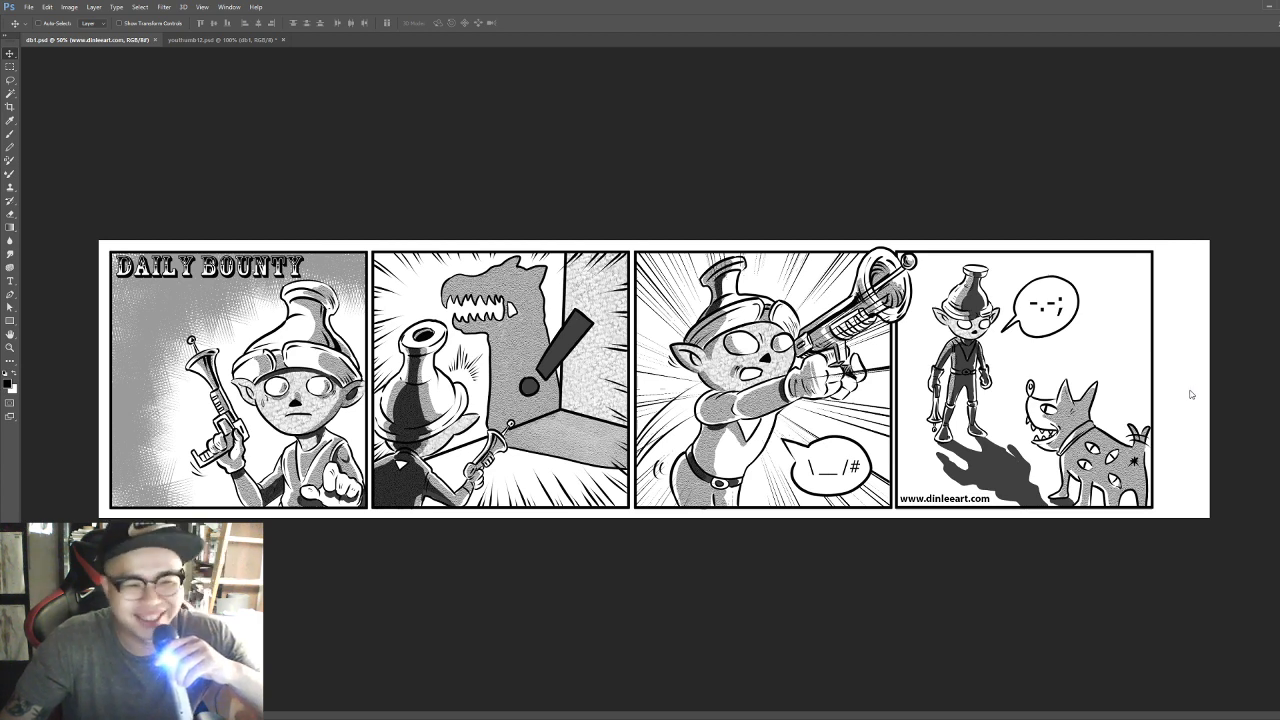
mouse_move(920, 329)
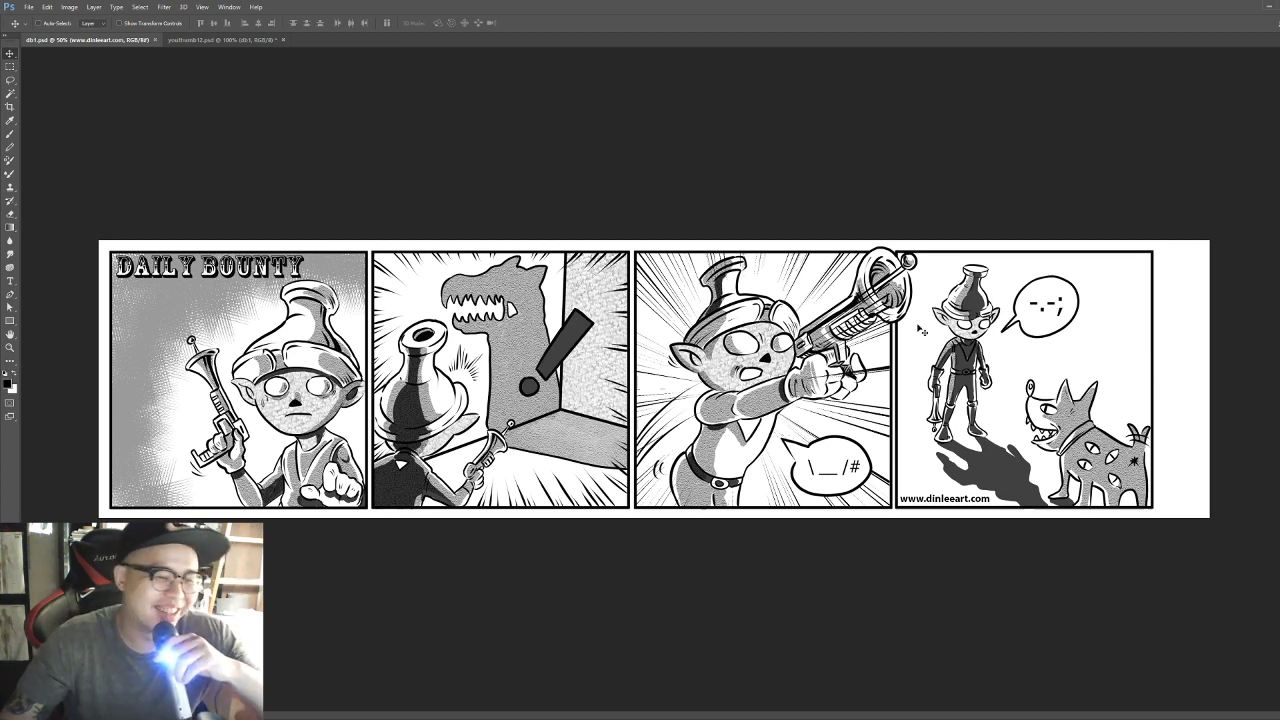